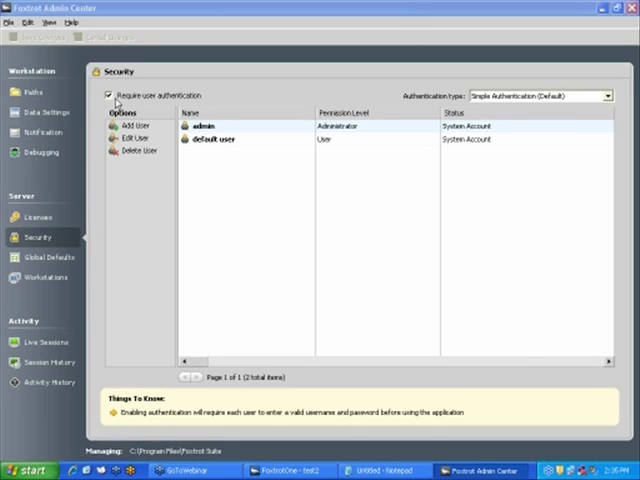
{"action": "mouse_move", "coordinate": [532, 122]}
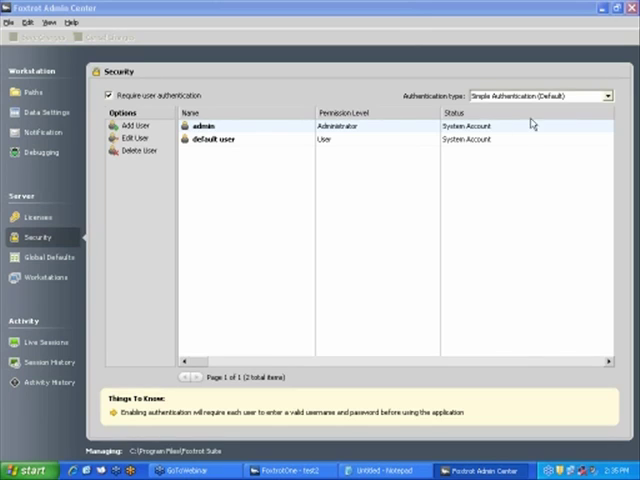
{"action": "mouse_move", "coordinate": [478, 104]}
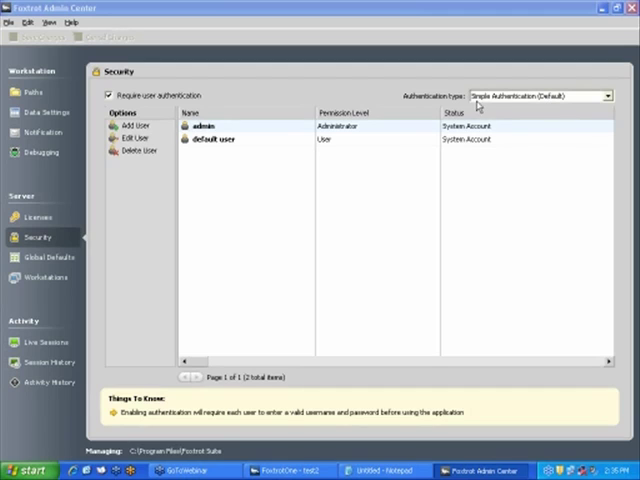
{"action": "mouse_move", "coordinate": [542, 108]}
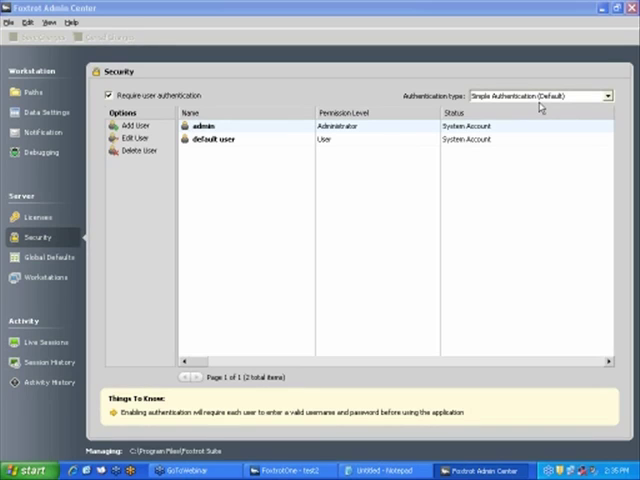
{"action": "mouse_move", "coordinate": [380, 144]}
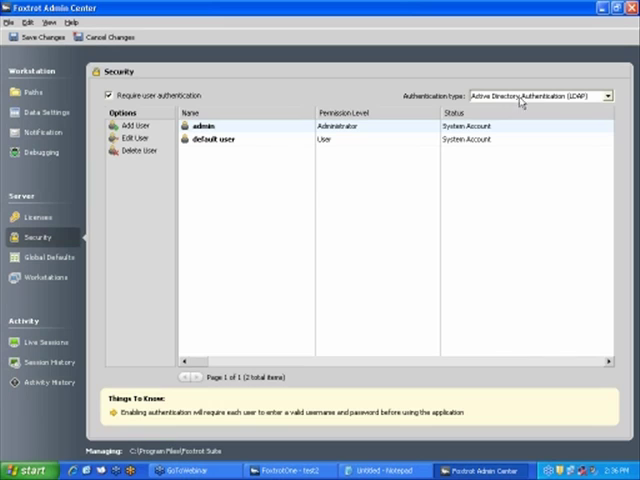
{"action": "mouse_move", "coordinate": [584, 108]}
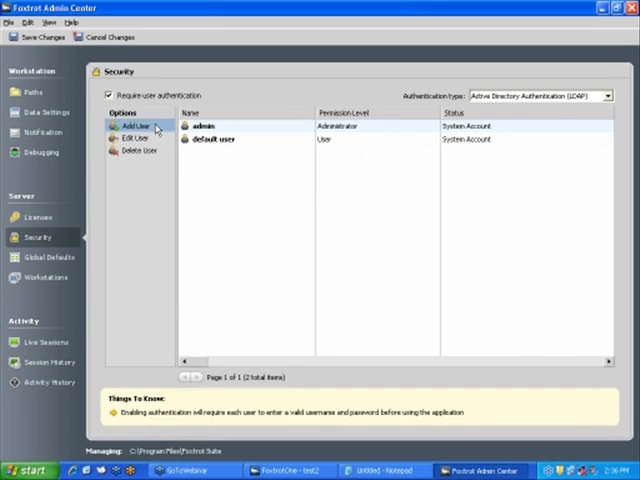
- Start a new user account with the username 'jdoe'
{"action": "left_click", "coordinate": [134, 126]}
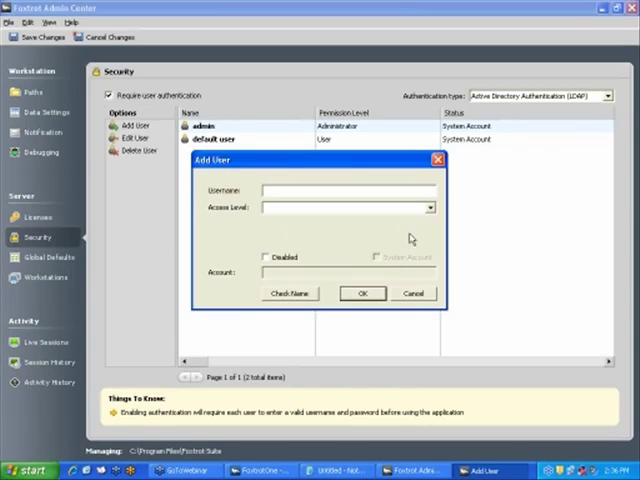
{"action": "mouse_move", "coordinate": [248, 228]}
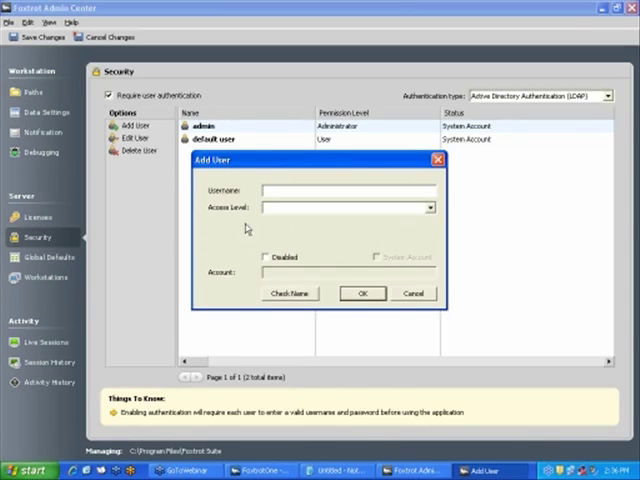
{"action": "mouse_move", "coordinate": [336, 148]}
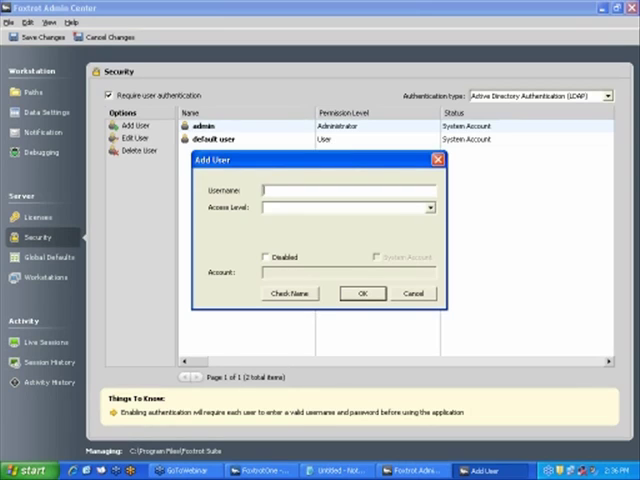
{"action": "type", "text": "jdoe"}
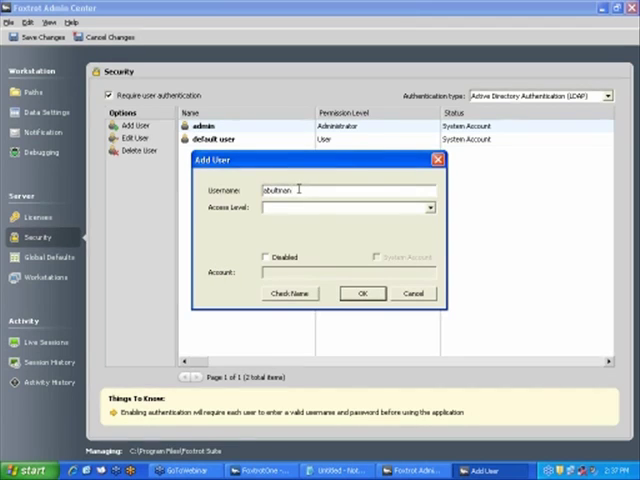
{"action": "mouse_move", "coordinate": [444, 226]}
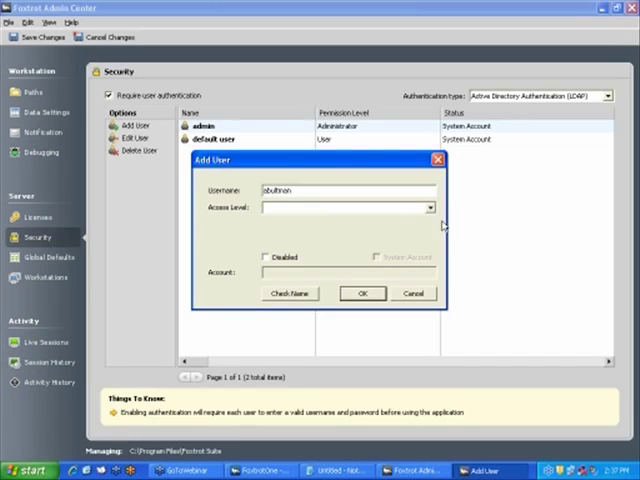
- Assign the new user 'jdoe' the Administrator access level
{"action": "left_click", "coordinate": [430, 208]}
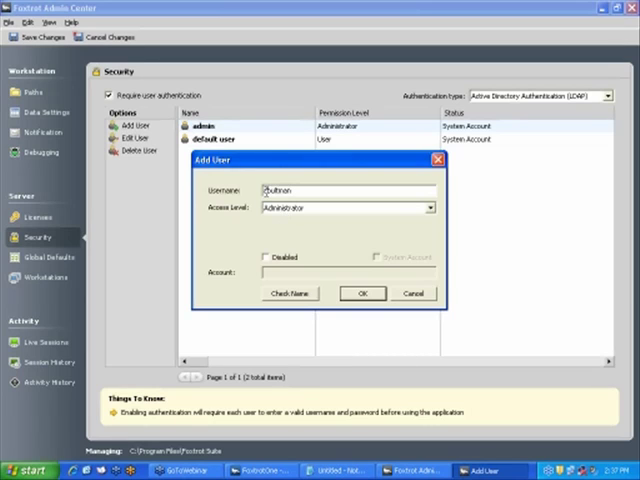
{"action": "left_click", "coordinate": [430, 208]}
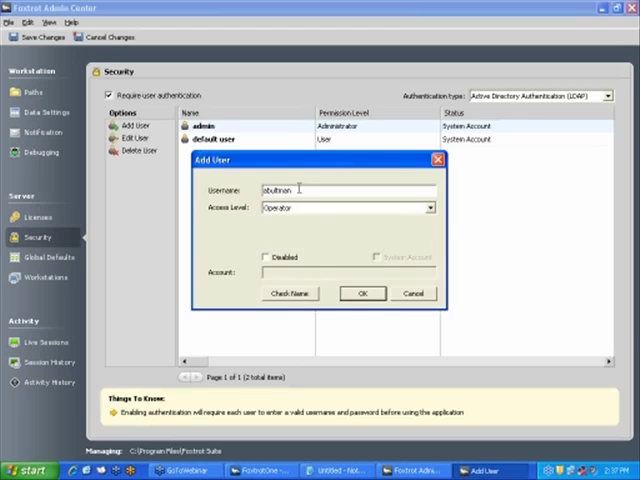
{"action": "left_click", "coordinate": [430, 208]}
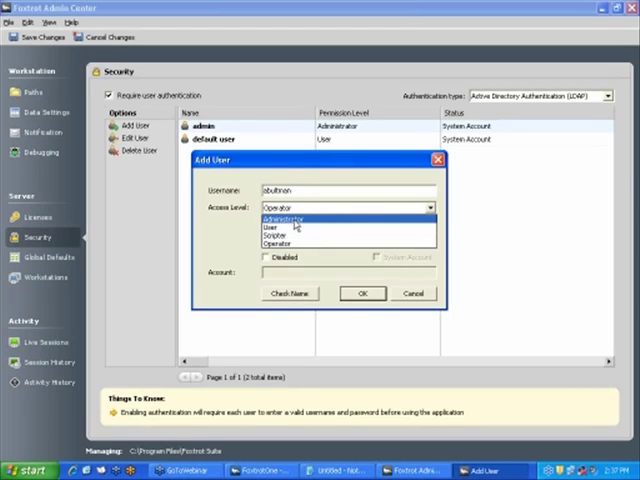
{"action": "left_click", "coordinate": [290, 220]}
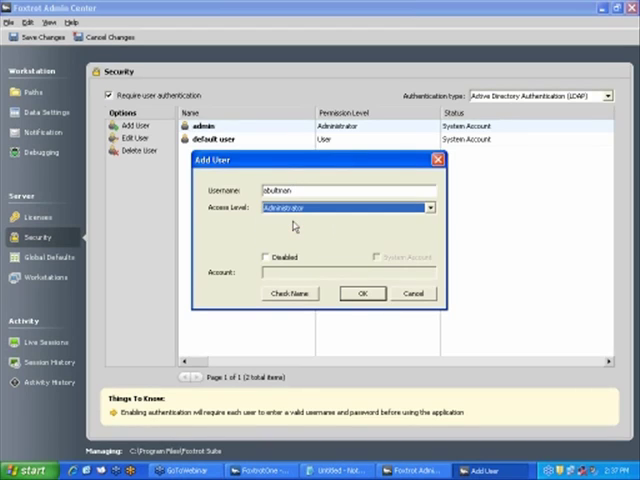
{"action": "mouse_move", "coordinate": [334, 234]}
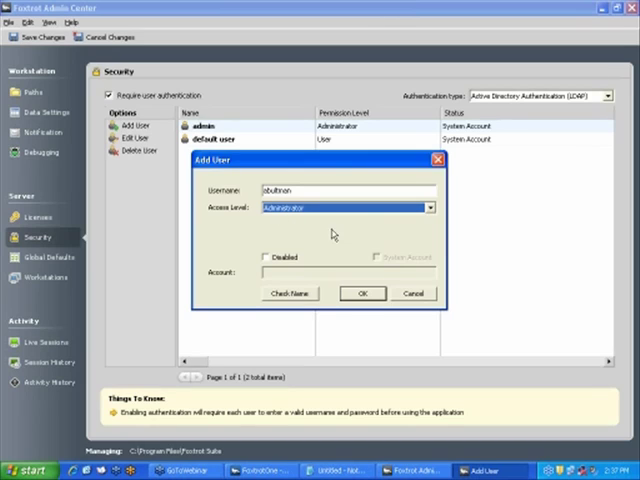
{"action": "mouse_move", "coordinate": [268, 264]}
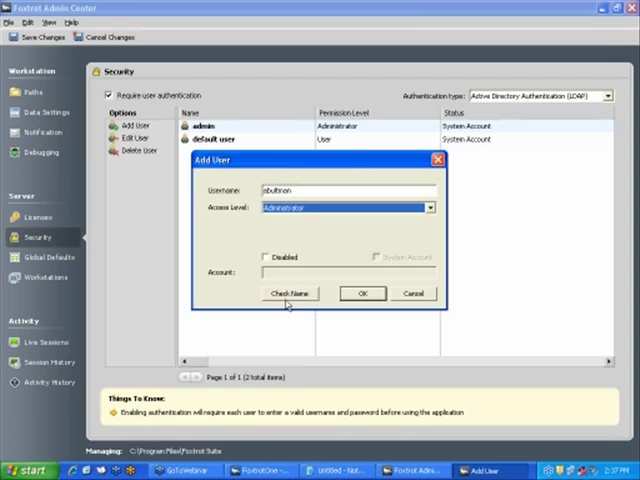
{"action": "mouse_move", "coordinate": [288, 296]}
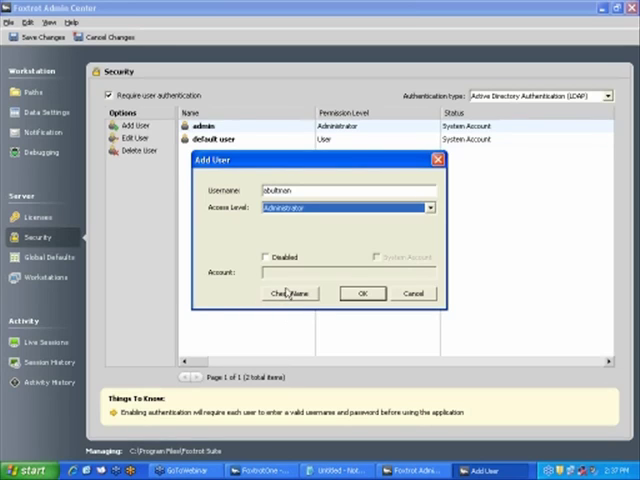